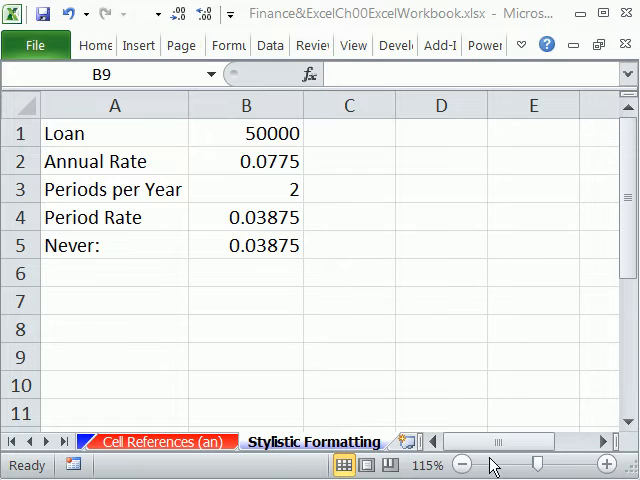
{"action": "mouse_move", "coordinate": [483, 20]}
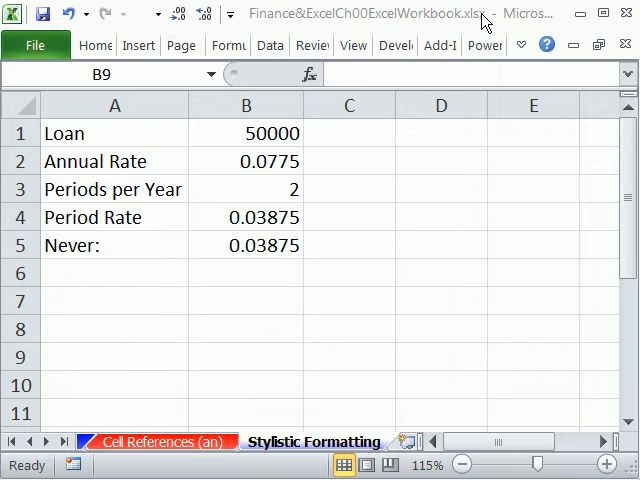
- Activate the worksheet and select the loan table cells A1:B5
{"action": "left_click", "coordinate": [245, 357]}
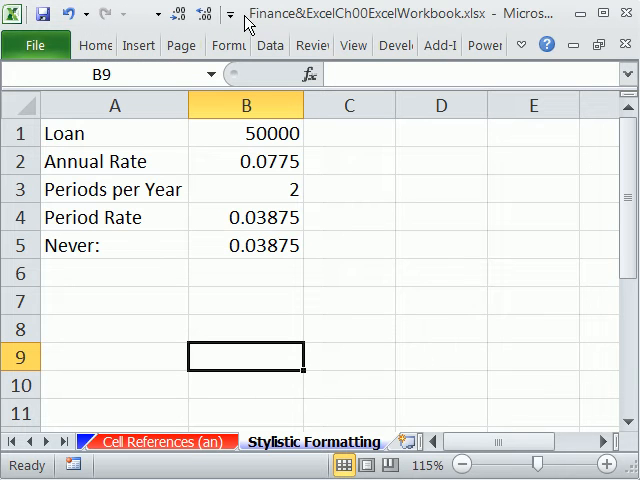
{"action": "mouse_move", "coordinate": [349, 35]}
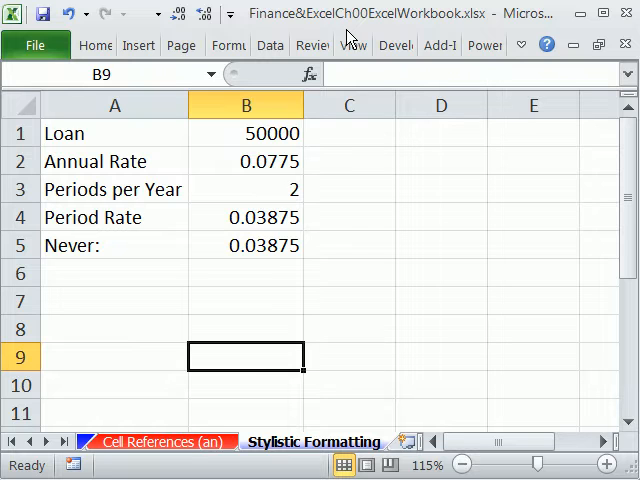
{"action": "mouse_move", "coordinate": [313, 45]}
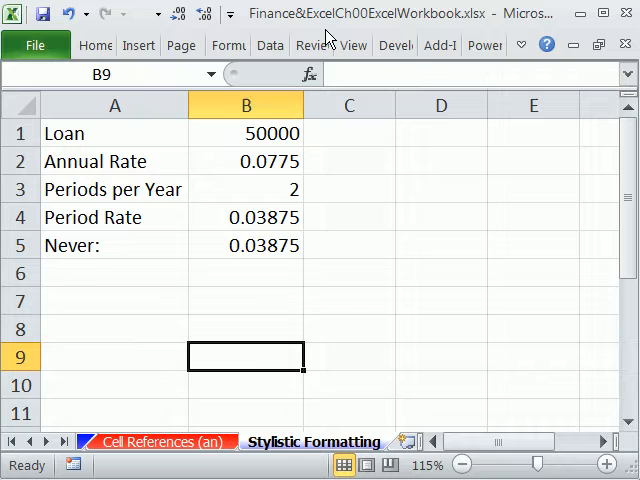
{"action": "mouse_move", "coordinate": [296, 294]}
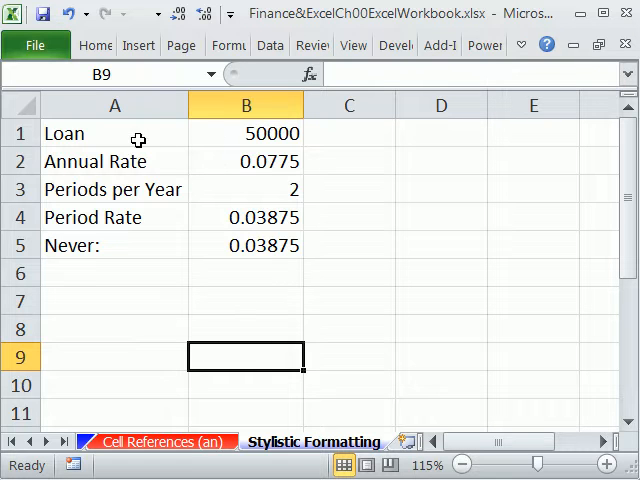
{"action": "left_click", "coordinate": [246, 300]}
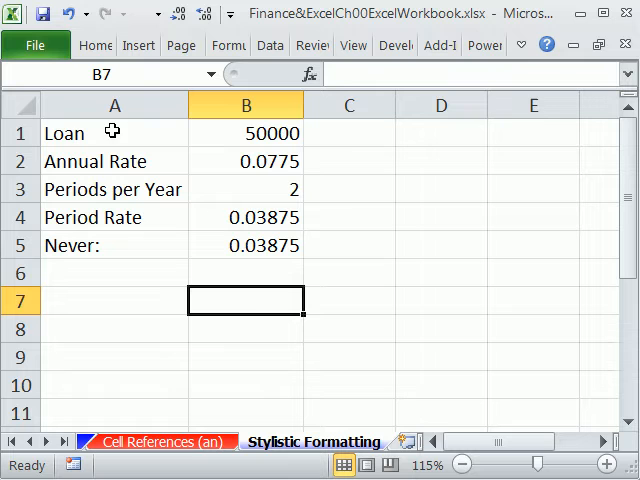
{"action": "mouse_move", "coordinate": [291, 290]}
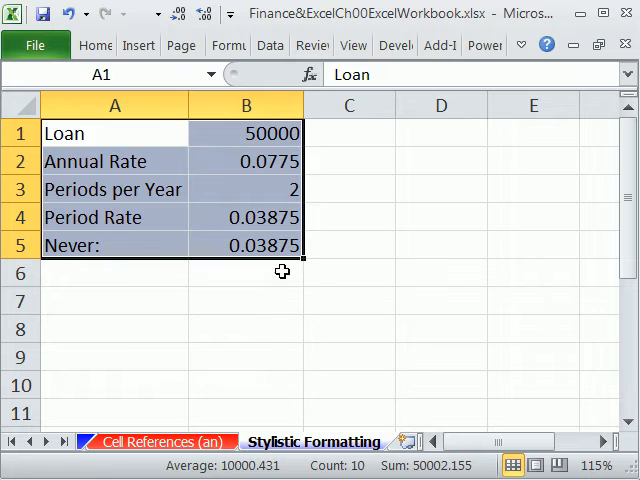
- Clear the selection back to A1, then reselect the loan table A1:B5
{"action": "left_click", "coordinate": [245, 301]}
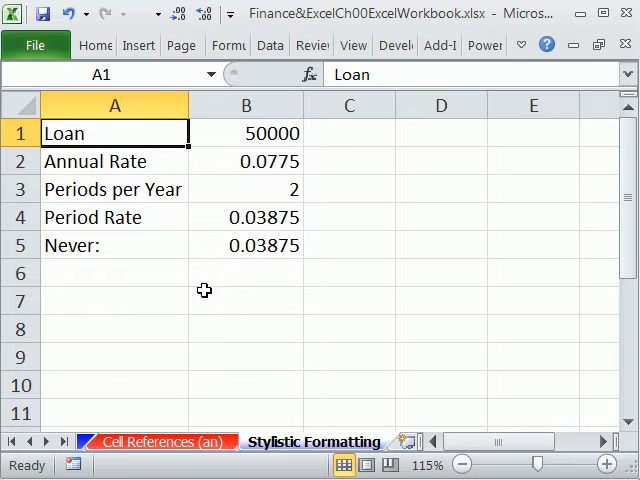
{"action": "mouse_move", "coordinate": [225, 201]}
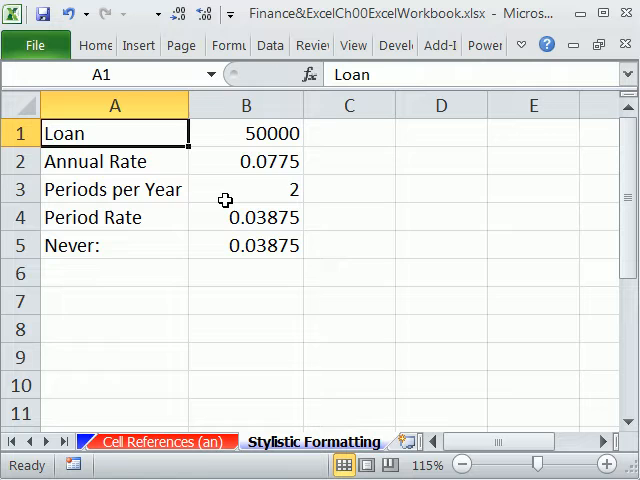
{"action": "left_click_drag", "start_coordinate": [115, 133], "coordinate": [246, 245]}
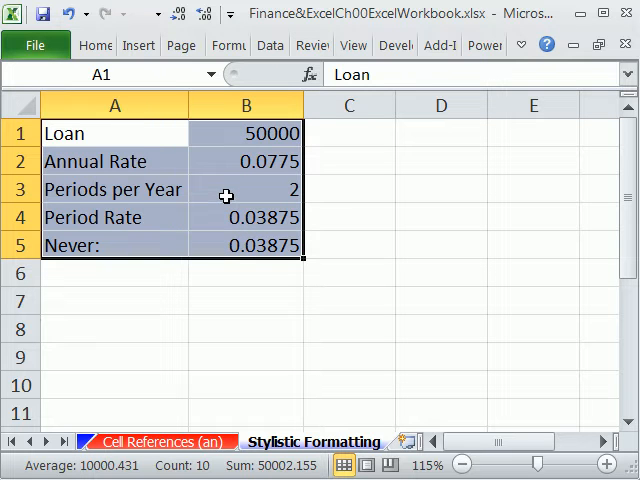
{"action": "mouse_move", "coordinate": [222, 161]}
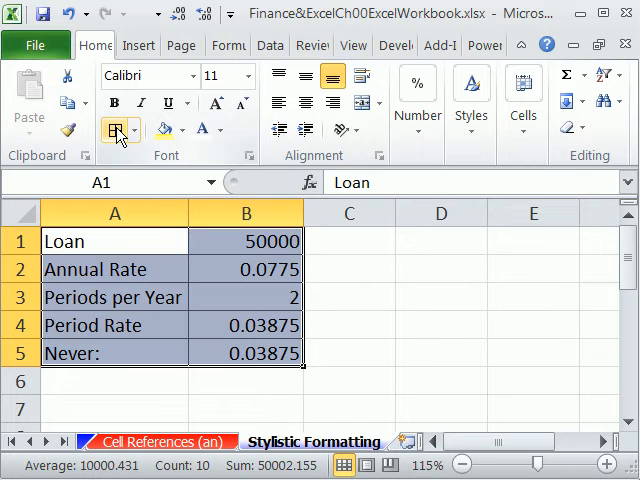
- Open Format Cells on its Border settings for the loan table A1:B5
{"action": "left_click", "coordinate": [137, 131]}
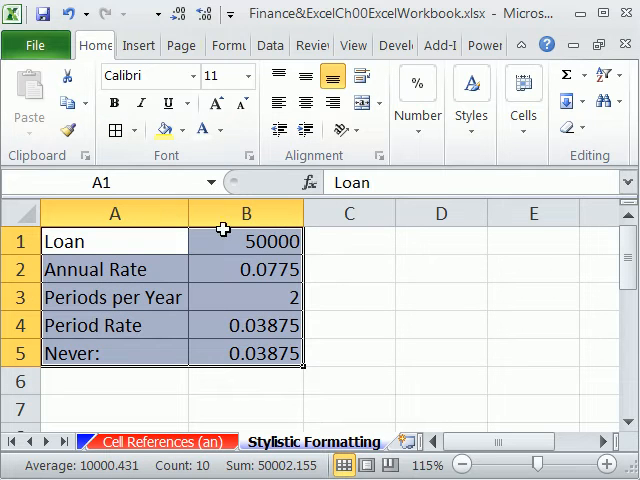
{"action": "left_click", "coordinate": [133, 131]}
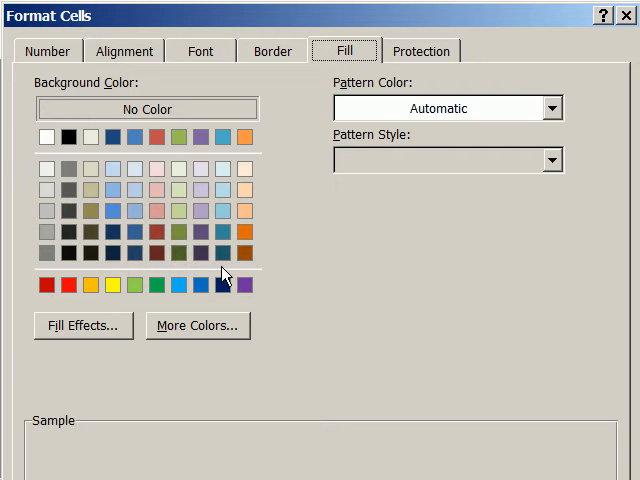
{"action": "left_click", "coordinate": [273, 50]}
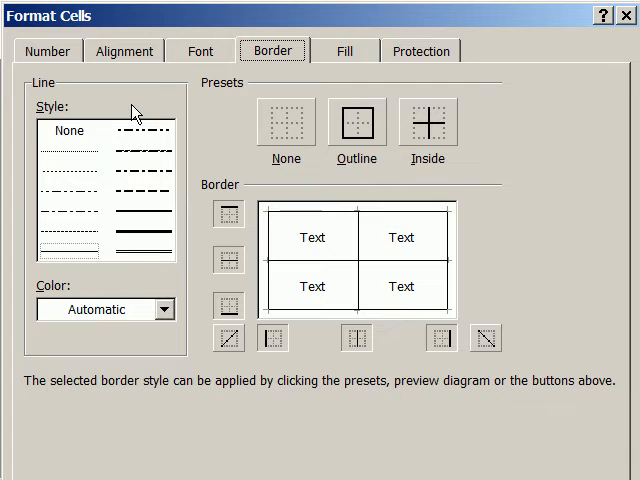
{"action": "mouse_move", "coordinate": [557, 80]}
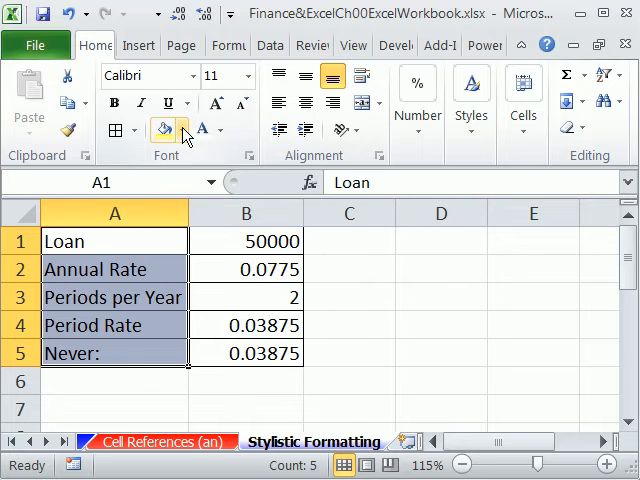
- Fill the label cells A1:A5 with dark blue picked from More Colors
{"action": "left_click", "coordinate": [184, 131]}
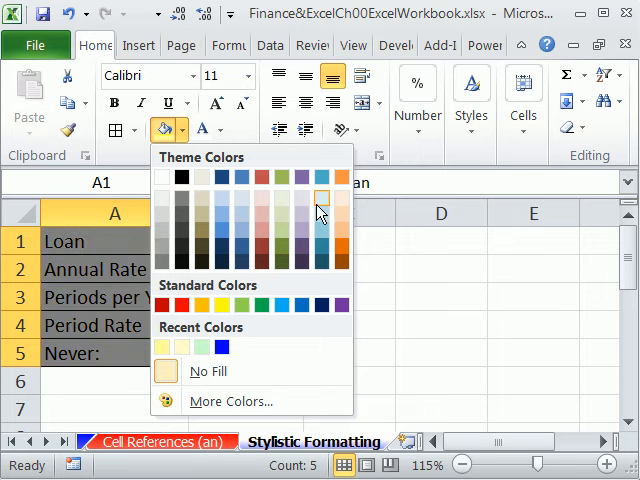
{"action": "mouse_move", "coordinate": [303, 212]}
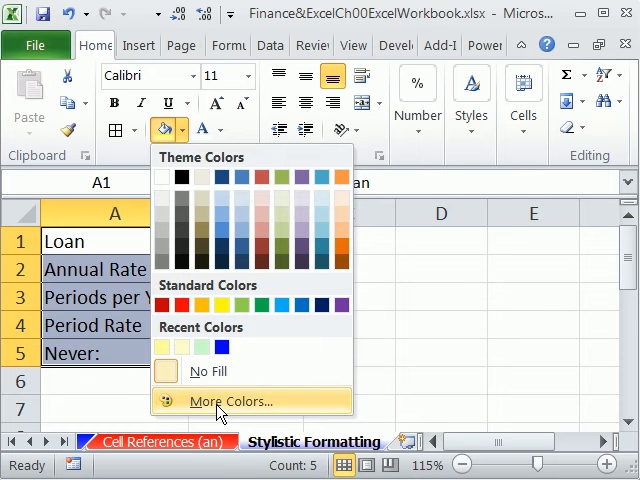
{"action": "left_click", "coordinate": [229, 401]}
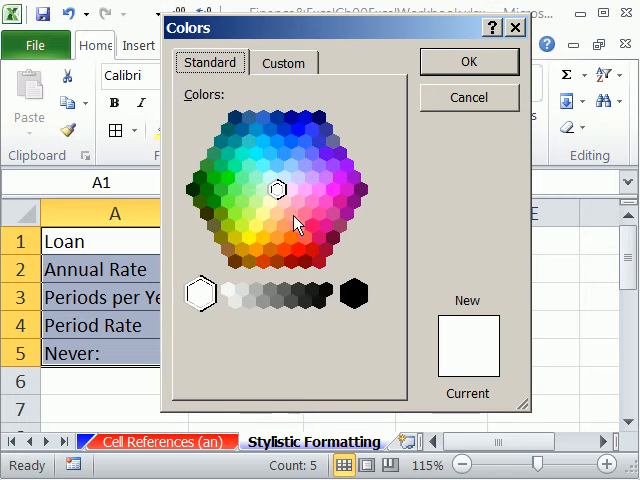
{"action": "mouse_move", "coordinate": [305, 137]}
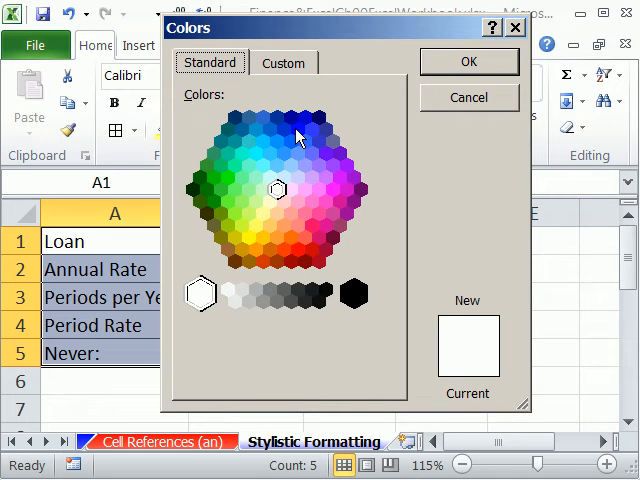
{"action": "mouse_move", "coordinate": [463, 78]}
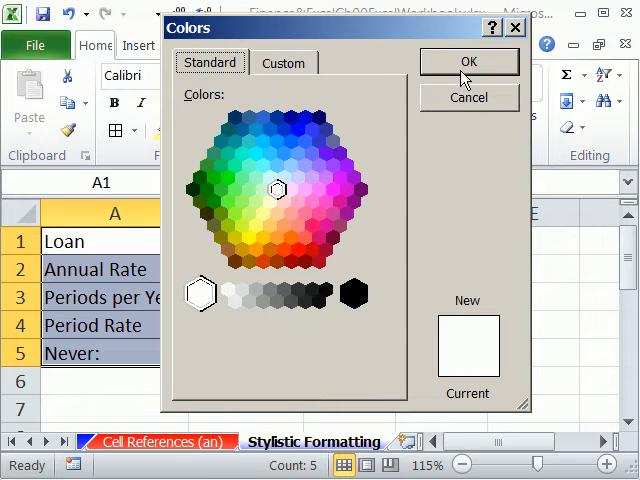
{"action": "mouse_move", "coordinate": [469, 97]}
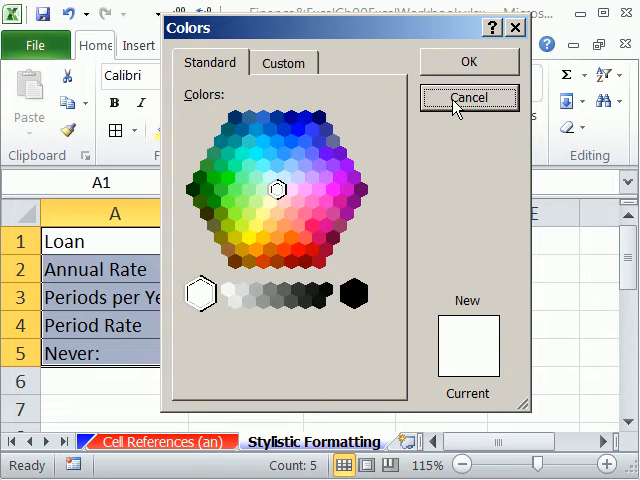
{"action": "left_click", "coordinate": [468, 97]}
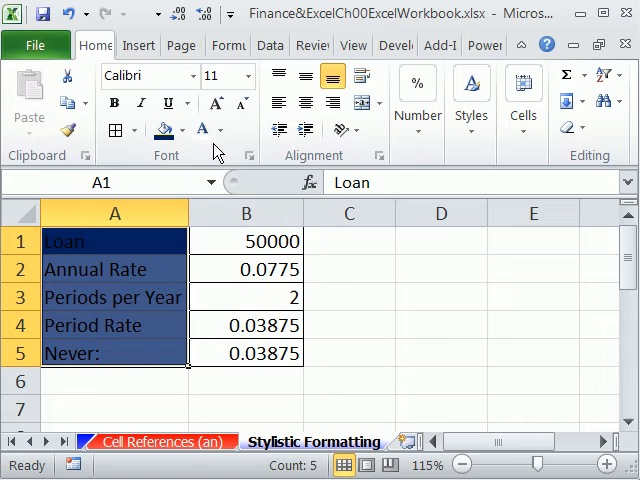
- Try red fill and font on labels A1:A5, then restore dark blue fill with white text
{"action": "left_click", "coordinate": [223, 129]}
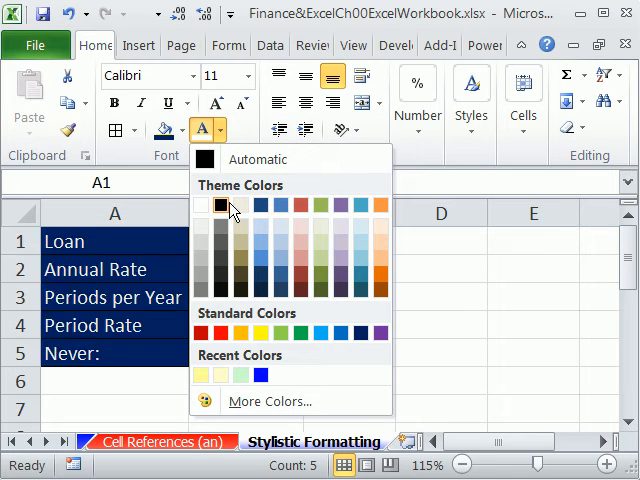
{"action": "mouse_move", "coordinate": [204, 205]}
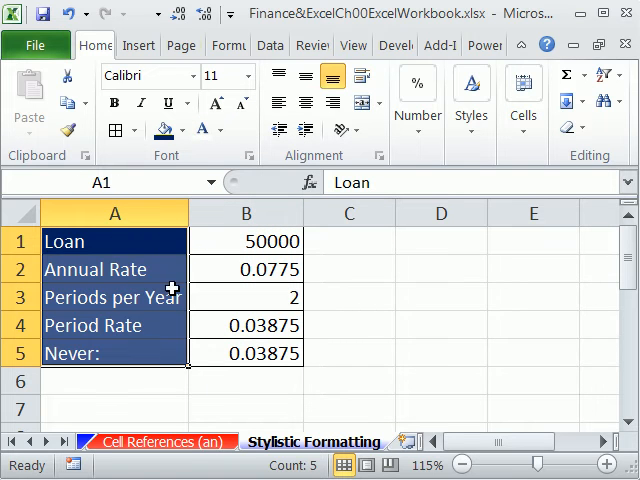
{"action": "left_click", "coordinate": [157, 131]}
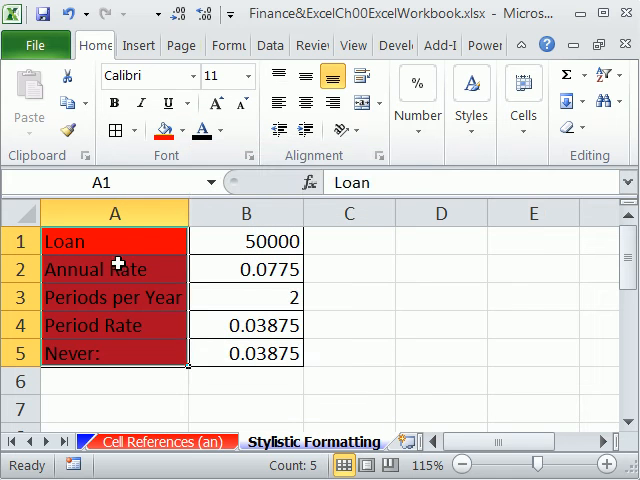
{"action": "left_click", "coordinate": [441, 270]}
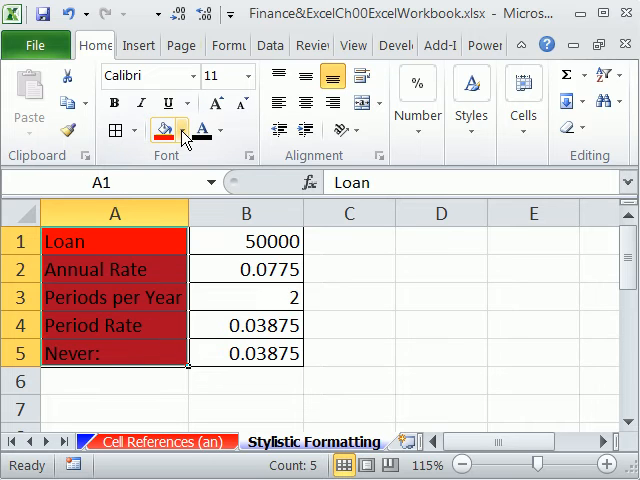
{"action": "left_click", "coordinate": [184, 131]}
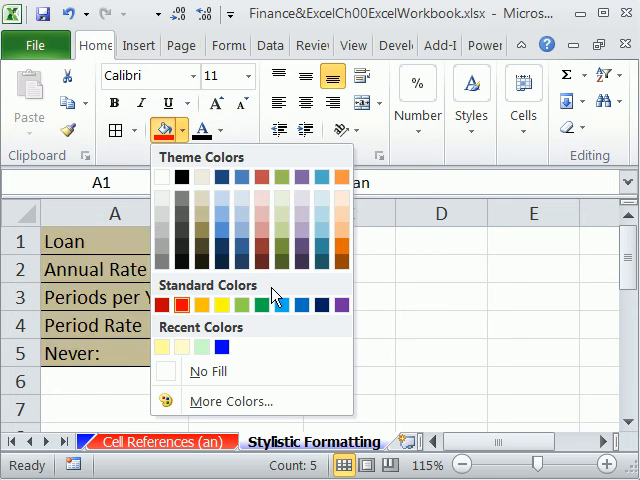
{"action": "left_click", "coordinate": [207, 131]}
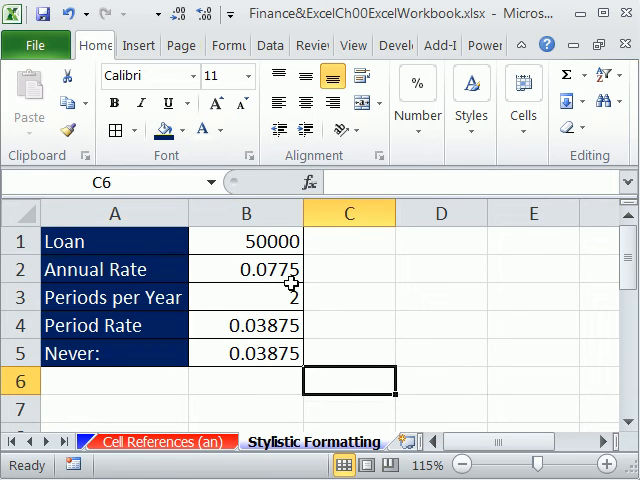
{"action": "mouse_move", "coordinate": [210, 238]}
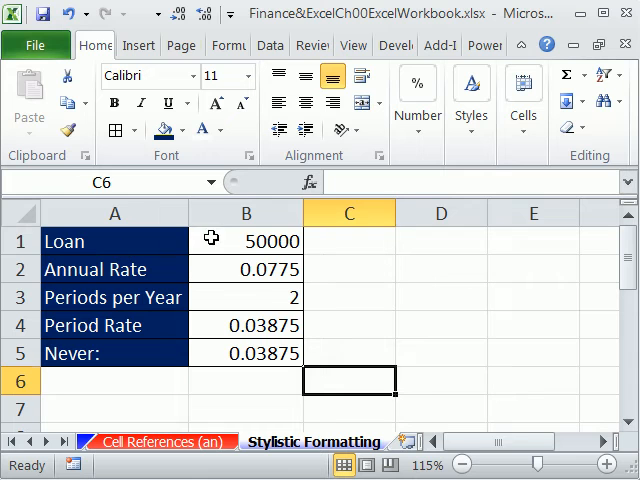
{"action": "left_click", "coordinate": [246, 241]}
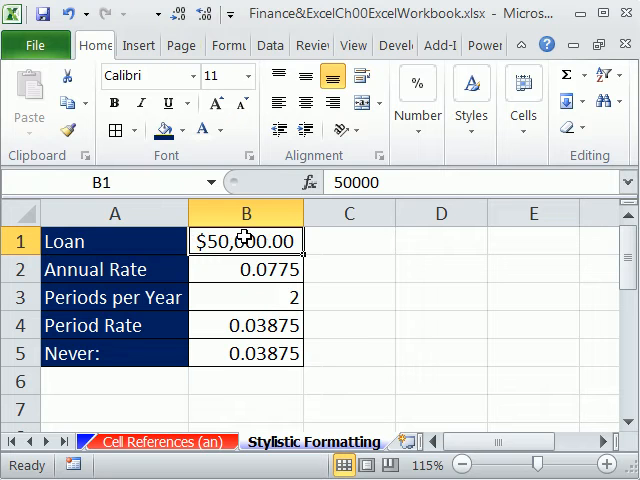
{"action": "mouse_move", "coordinate": [372, 277]}
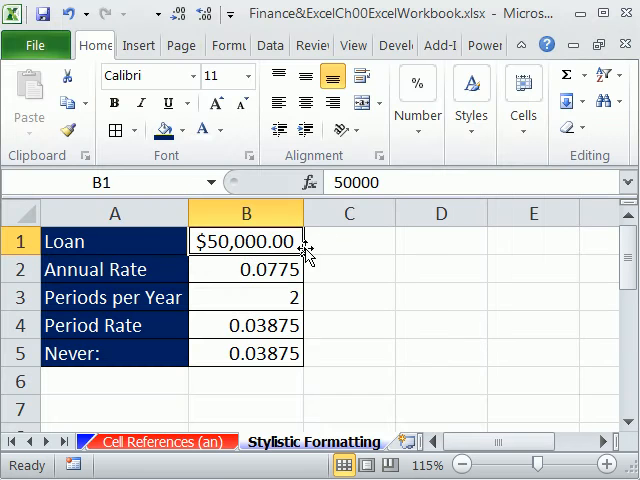
- Select the Period Rate cell B4 while B1 shows $50,000.00
{"action": "left_click", "coordinate": [246, 325]}
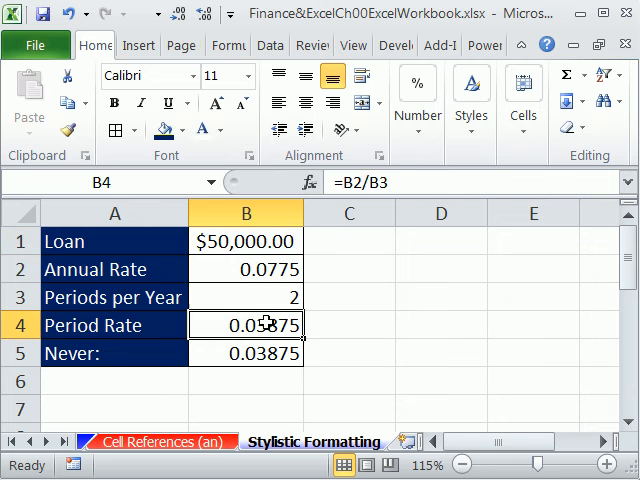
- Format the rates in B2, B4 and B5 as three-decimal percentages (7.750%, 3.875%)
{"action": "left_click", "coordinate": [246, 353]}
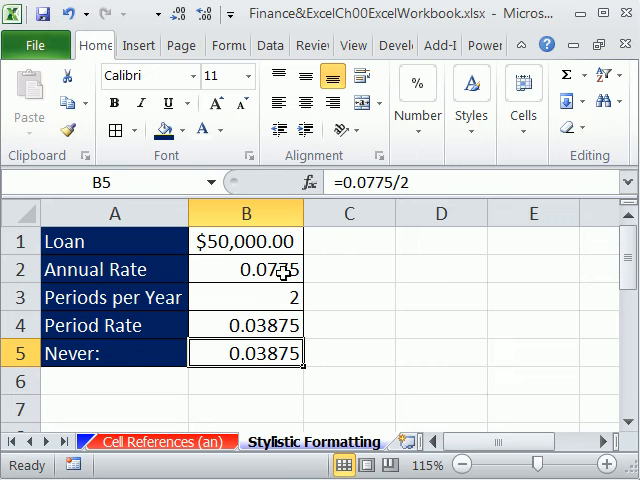
{"action": "left_click", "coordinate": [246, 269]}
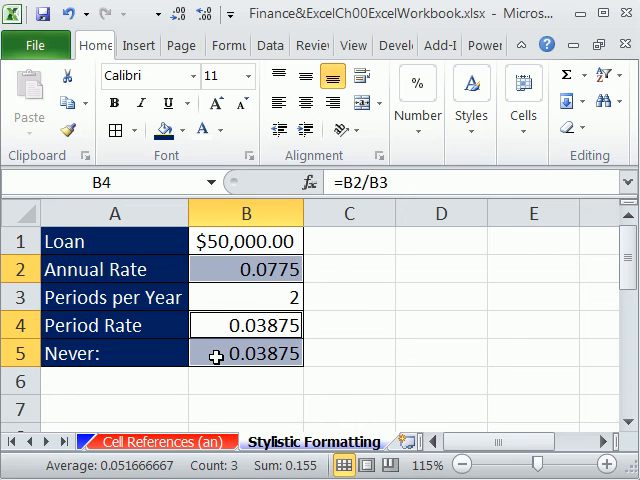
{"action": "mouse_move", "coordinate": [267, 269]}
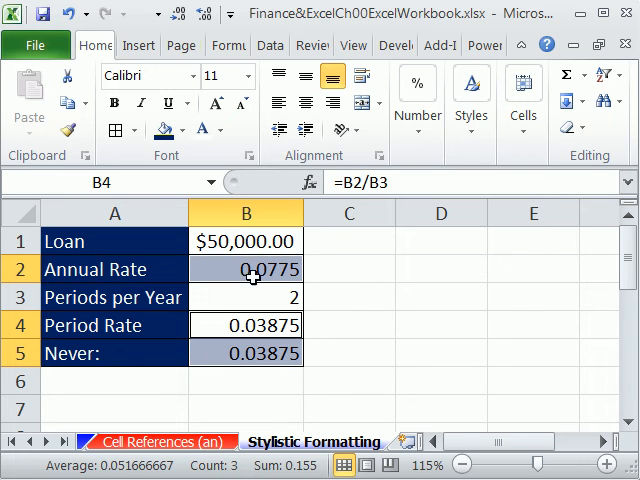
{"action": "left_click", "coordinate": [246, 353]}
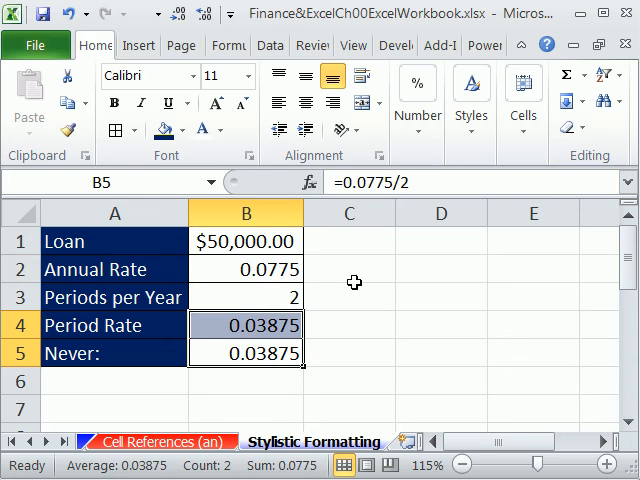
{"action": "left_click", "coordinate": [245, 269]}
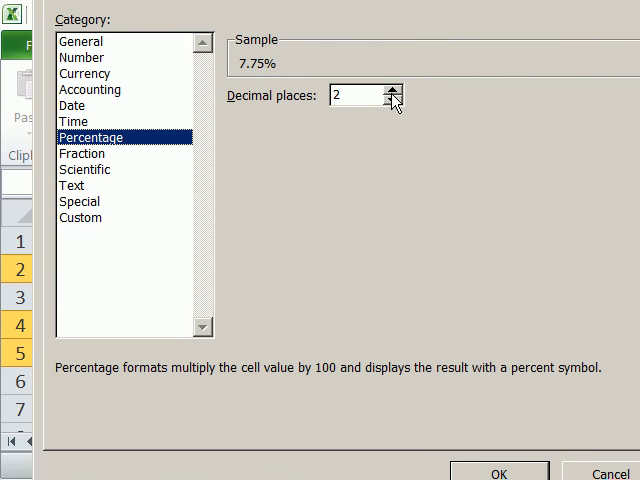
{"action": "left_click", "coordinate": [390, 90]}
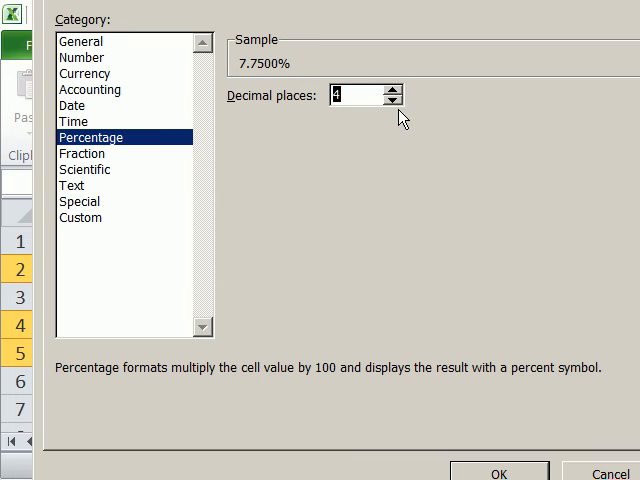
{"action": "left_click", "coordinate": [499, 473]}
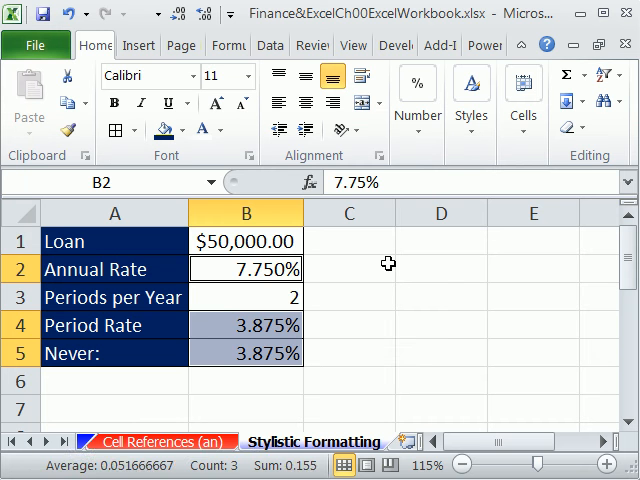
{"action": "left_click", "coordinate": [246, 297]}
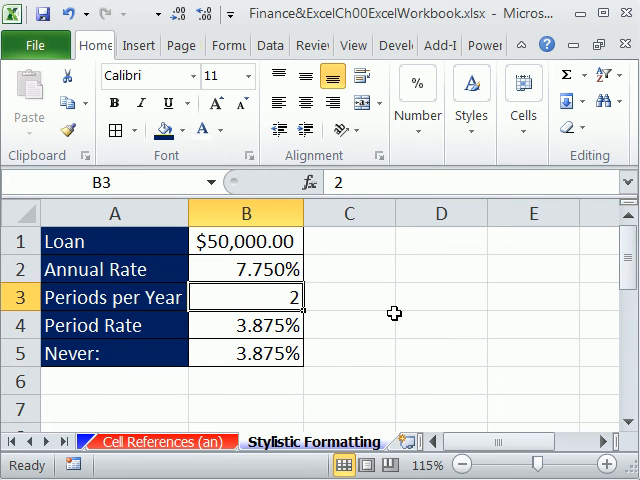
{"action": "mouse_move", "coordinate": [401, 358]}
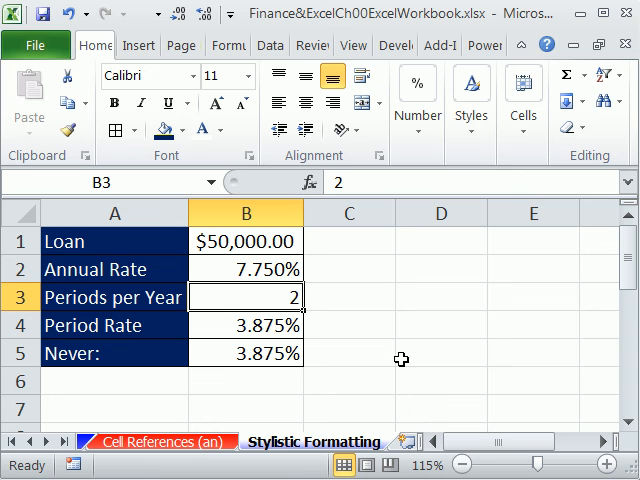
{"action": "mouse_move", "coordinate": [260, 325]}
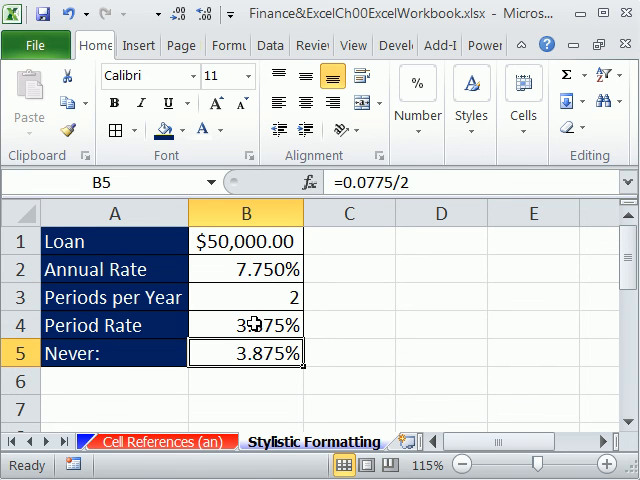
- Select B4:B5 and give both 3.875% formula cells a light green fill
{"action": "left_click", "coordinate": [181, 130]}
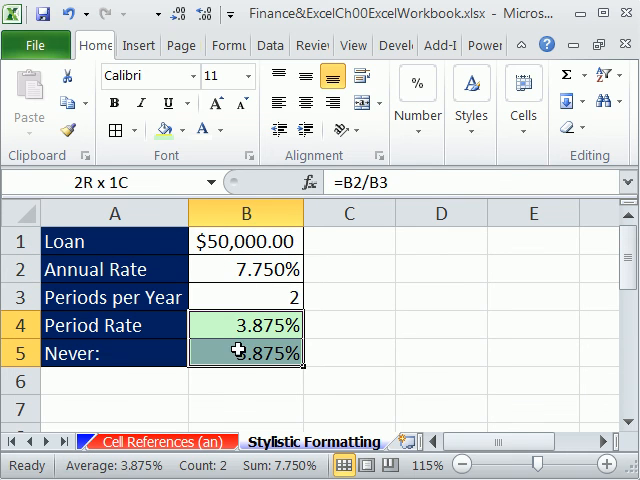
{"action": "left_click", "coordinate": [245, 353]}
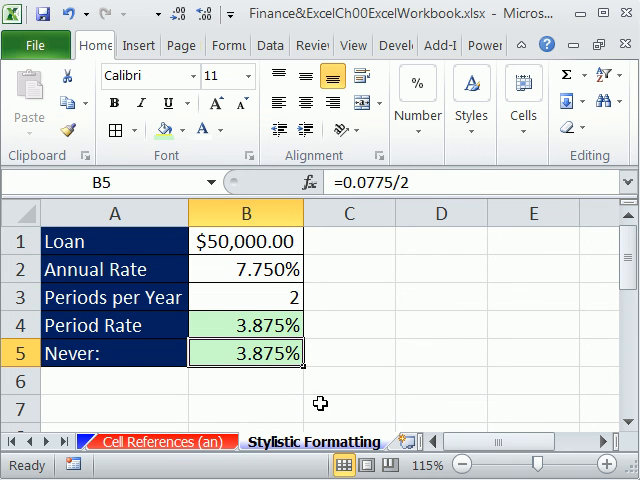